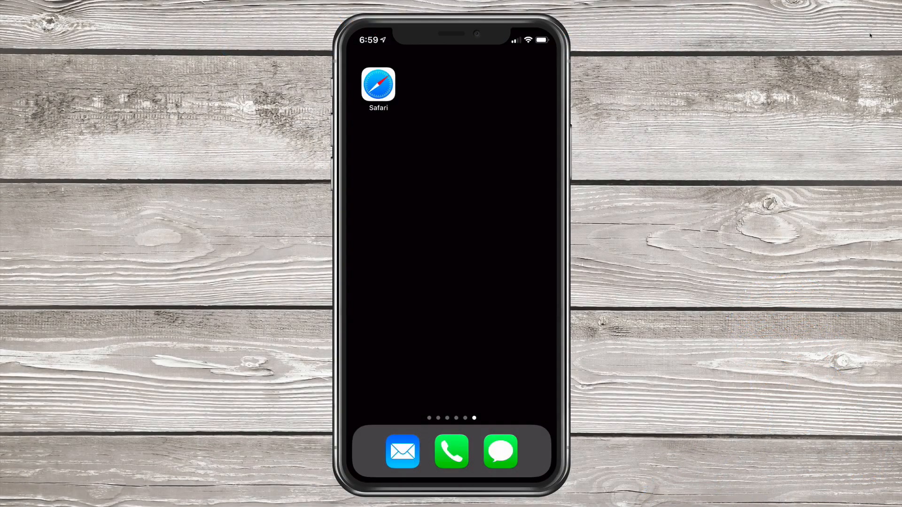
Step: Launch Safari from the home screen and show the overview of all open tabs
{"action": "left_click", "coordinate": [378, 86]}
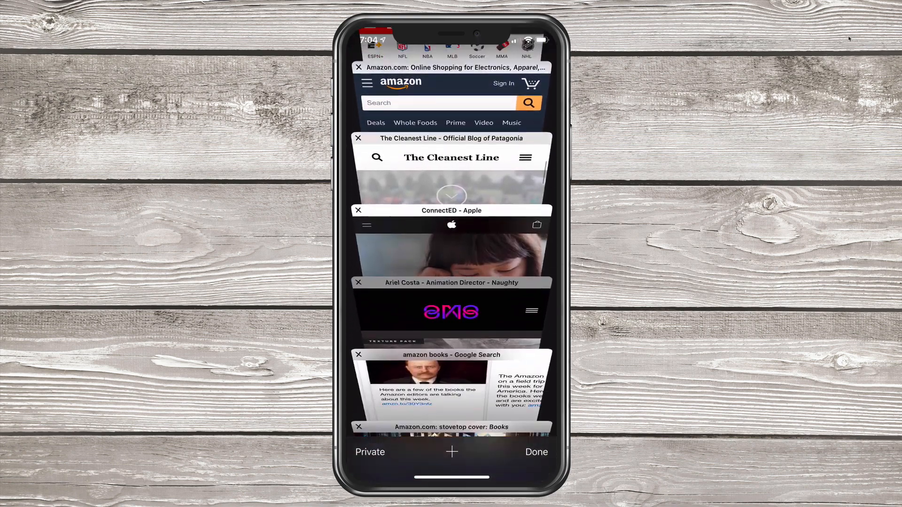
{"action": "left_click", "coordinate": [535, 452]}
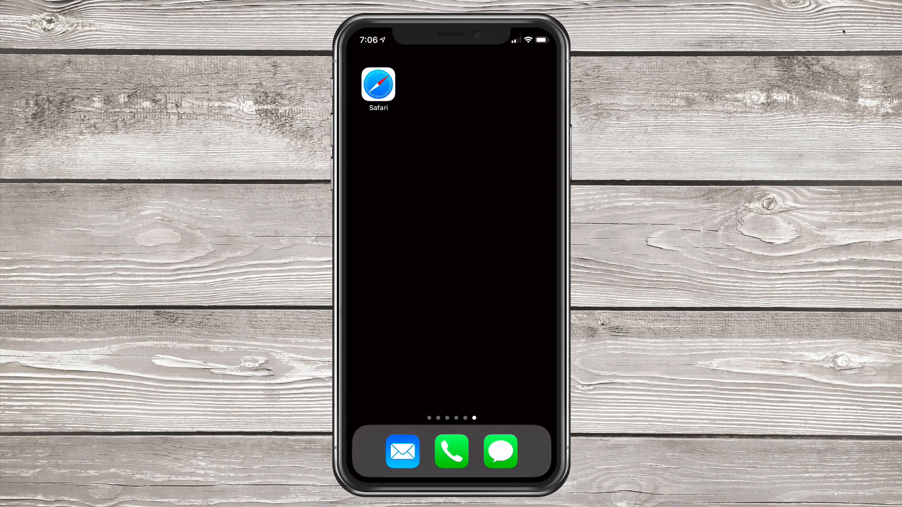
{"action": "left_click", "coordinate": [378, 87]}
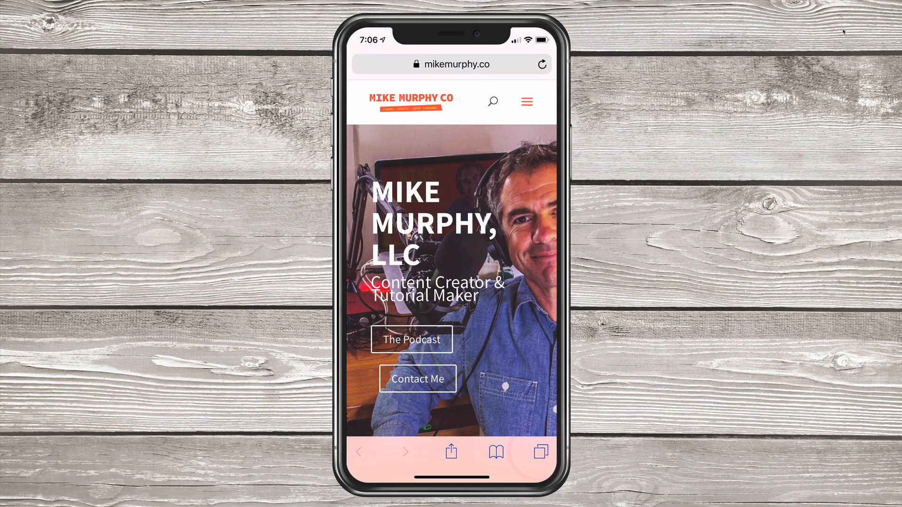
{"action": "left_click", "coordinate": [539, 451]}
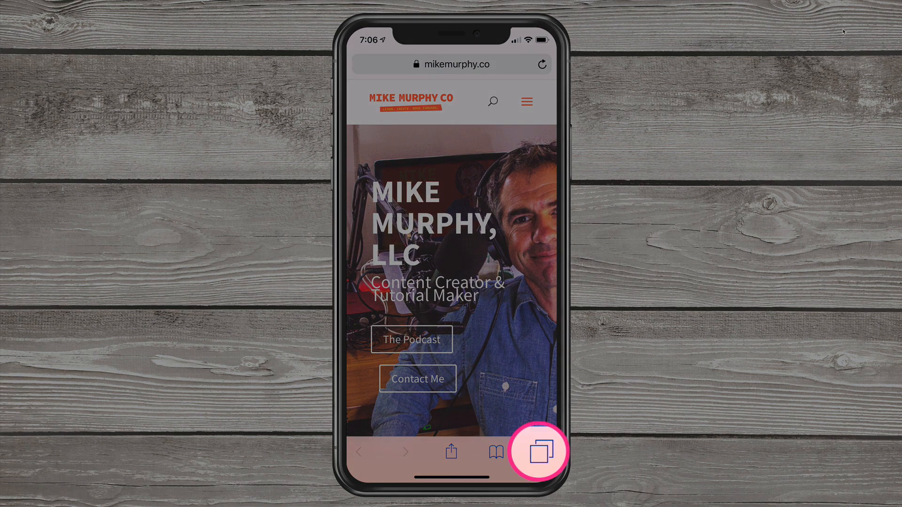
{"action": "left_click", "coordinate": [540, 450]}
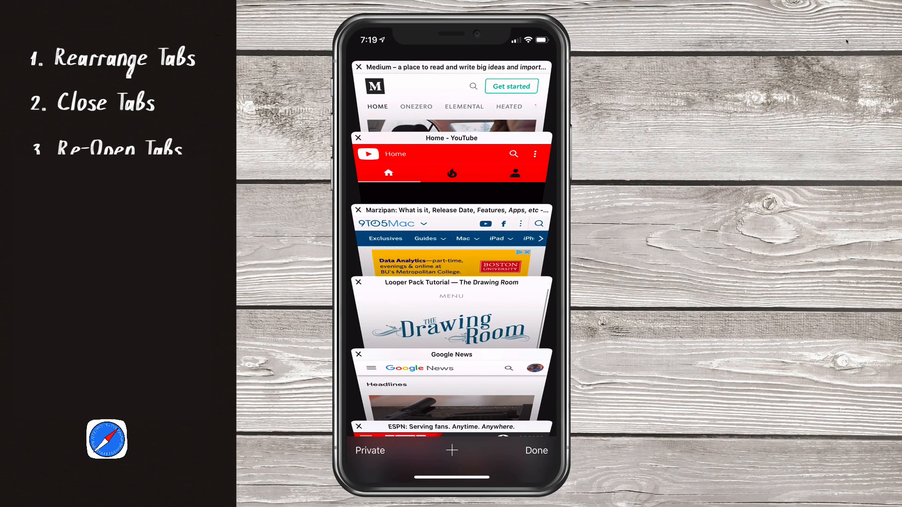
Step: From Recently Closed Tabs, restore the 'twitter - Google Search' tab and return to tab view
{"action": "left_click", "coordinate": [452, 450]}
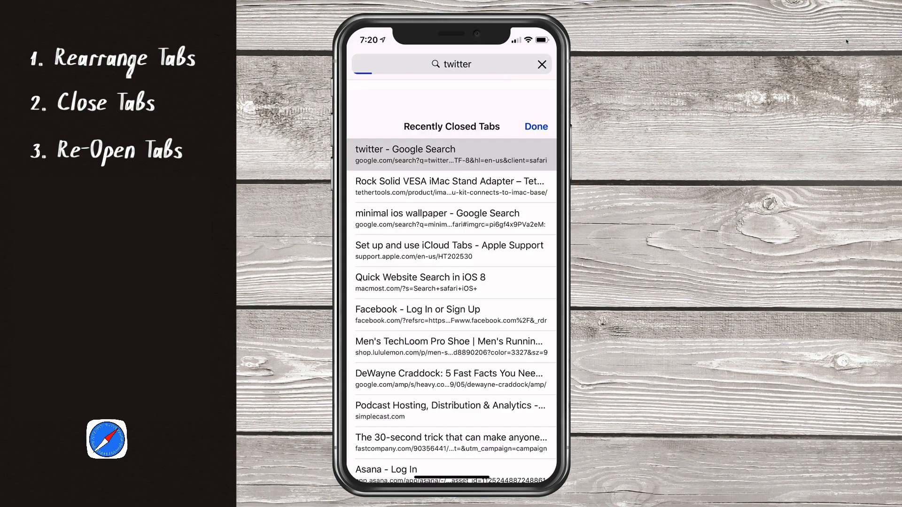
{"action": "left_click", "coordinate": [452, 153]}
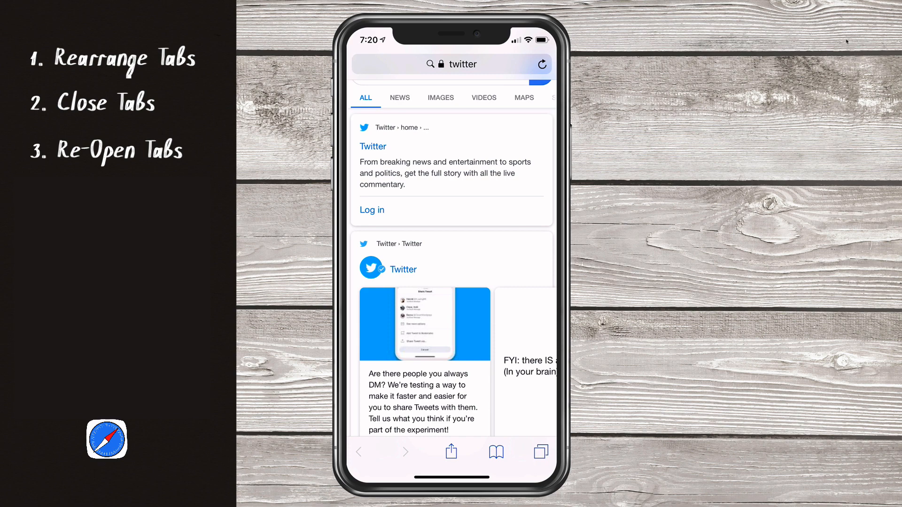
{"action": "left_click", "coordinate": [539, 452]}
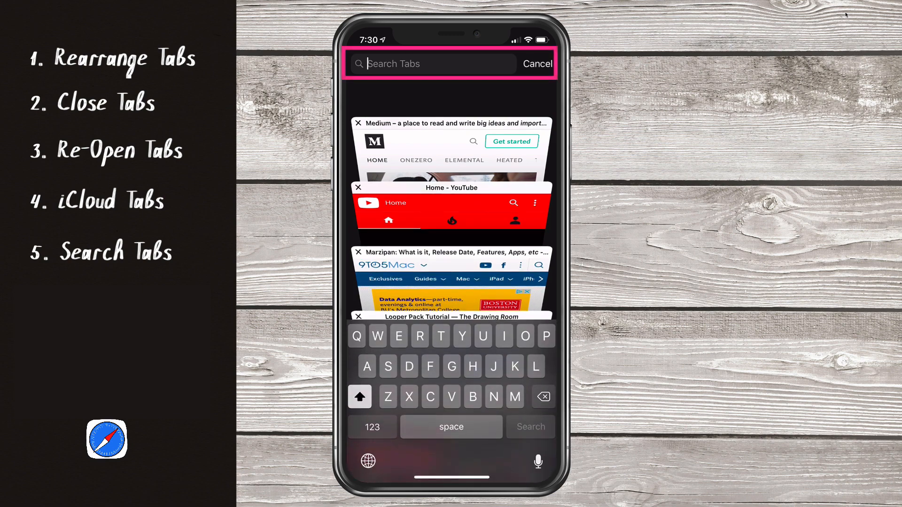
Step: Filter the open tabs by entering 'Ama' in the Search Tabs field
{"action": "type", "text": "Ama"}
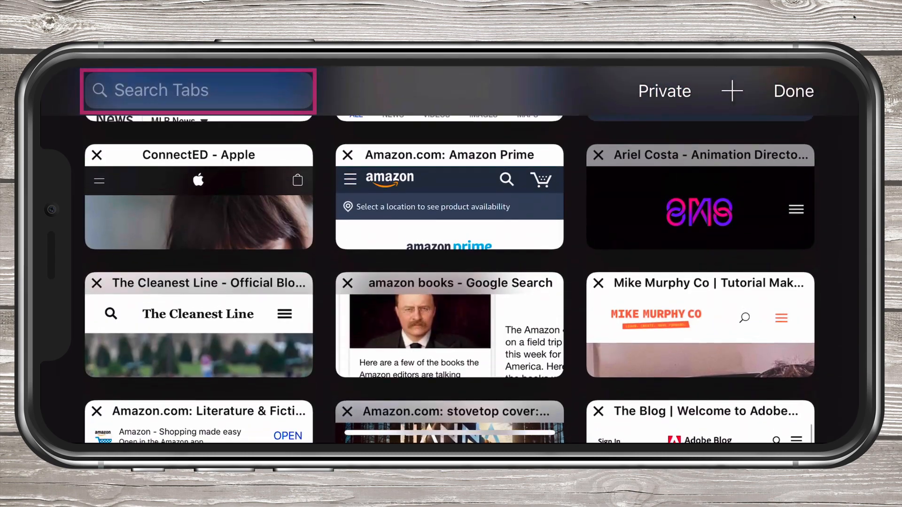
Step: View the open tabs as a landscape grid, then return to the portrait stacked list
{"action": "left_click", "coordinate": [198, 90]}
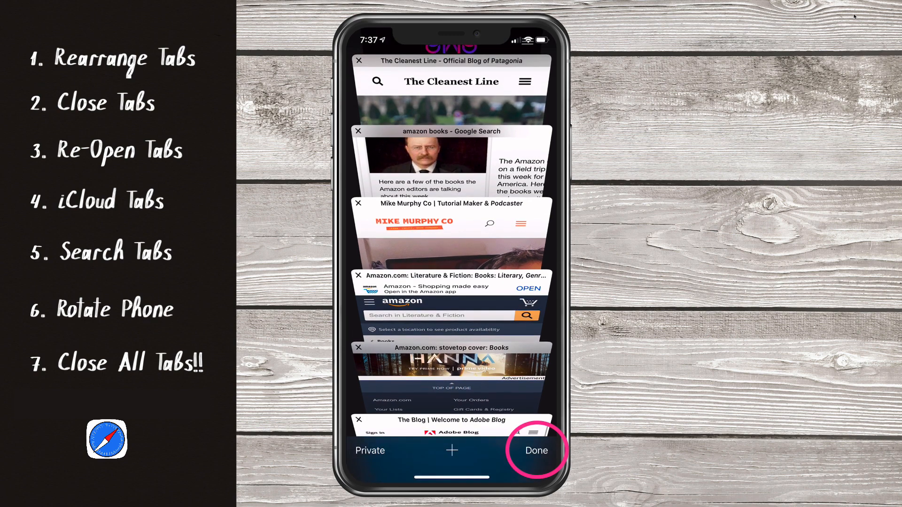
Step: Show the 'Close All 23 Tabs' action sheet from the Done button
{"action": "left_click", "coordinate": [534, 450]}
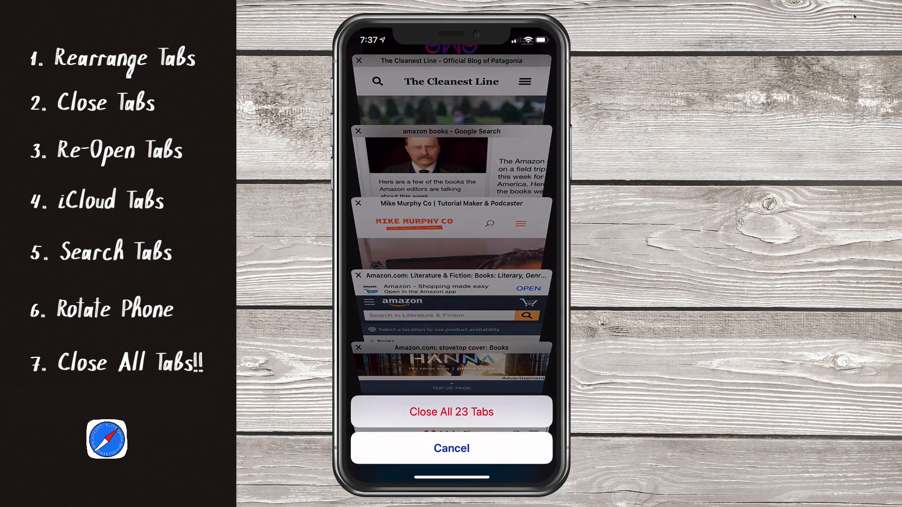